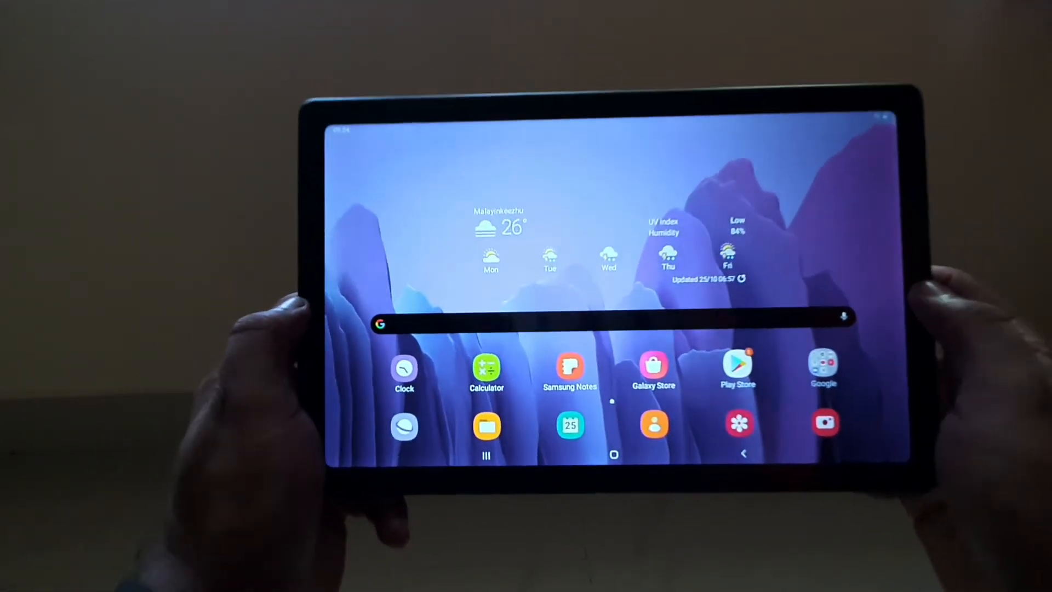
Open Settings from the app drawer to reach the About tablet page.
scroll(up, 3)
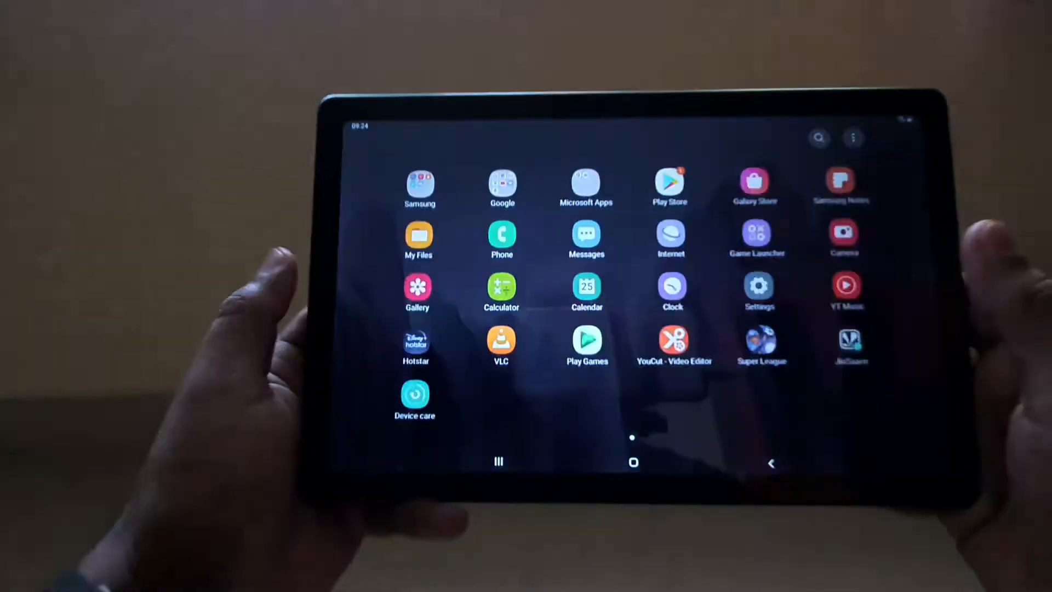
click(633, 462)
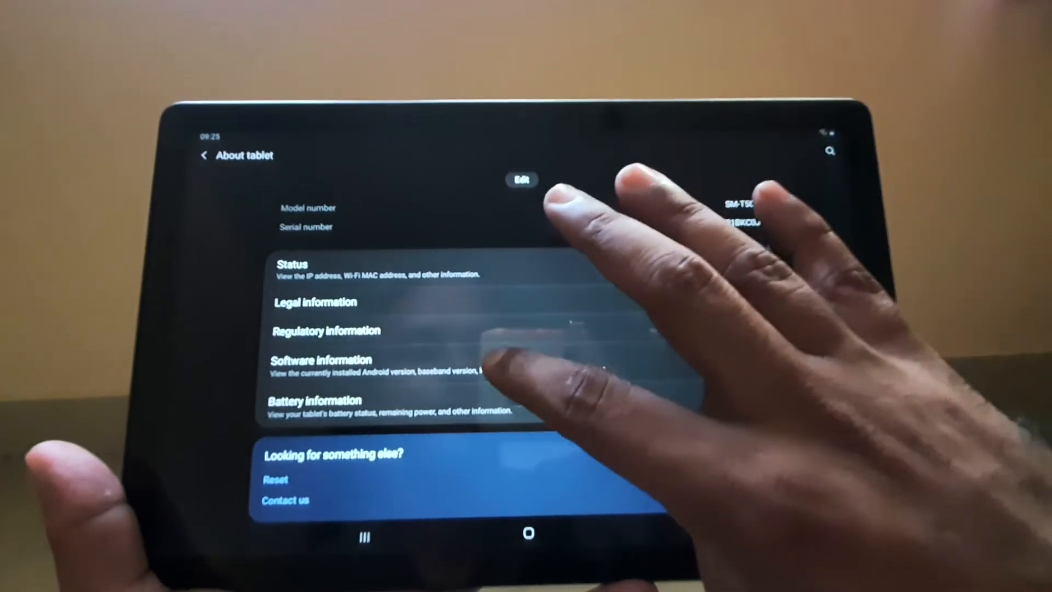
Leave About tablet and open Device care, showing a score of 100 and All good.
click(322, 359)
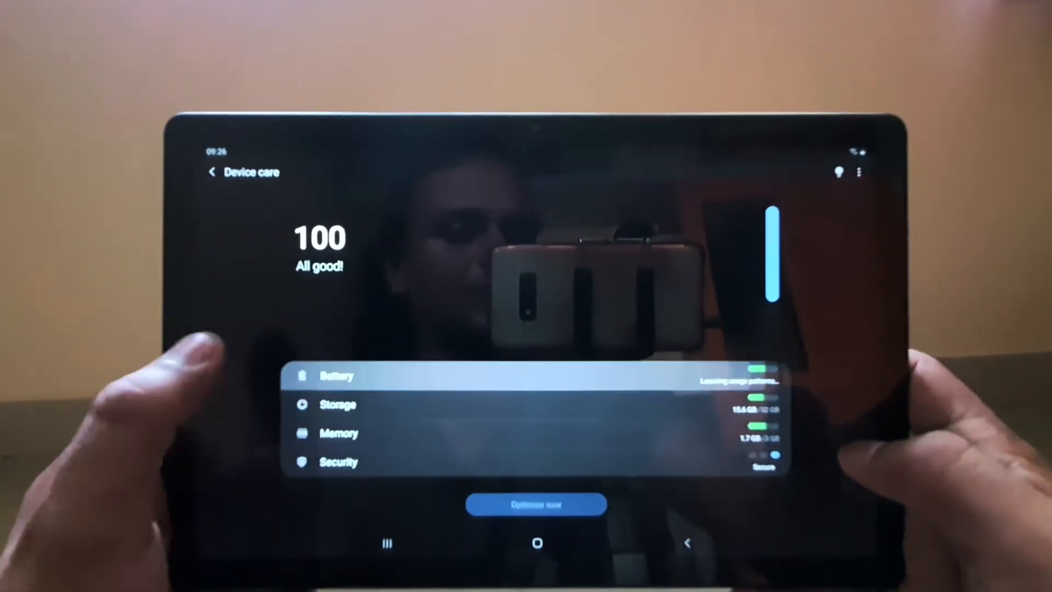
Reopen Device care to run a fresh Checking scan, then return to Settings.
click(687, 542)
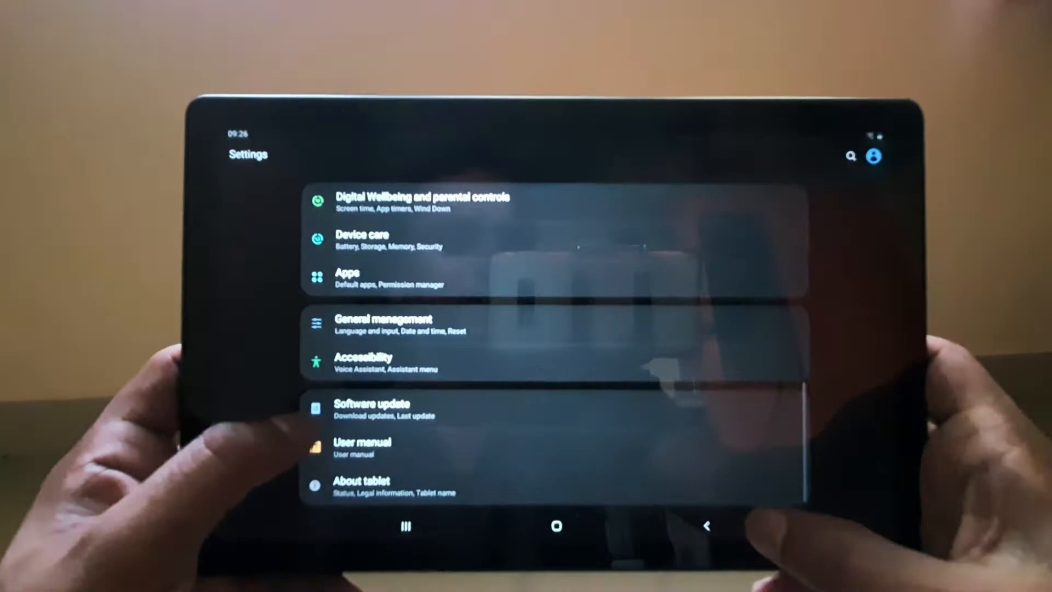
click(362, 240)
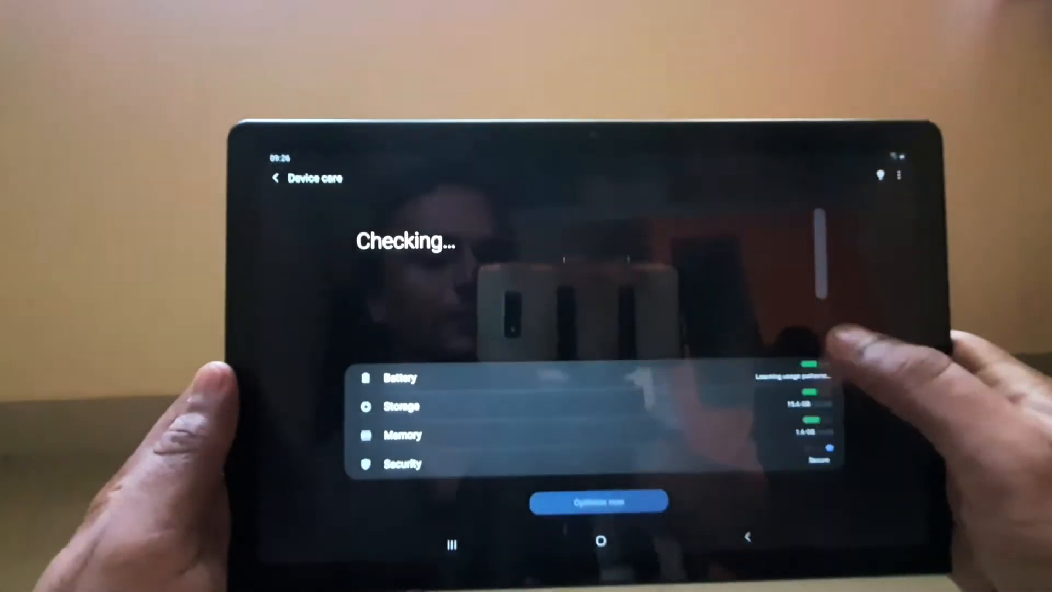
click(396, 406)
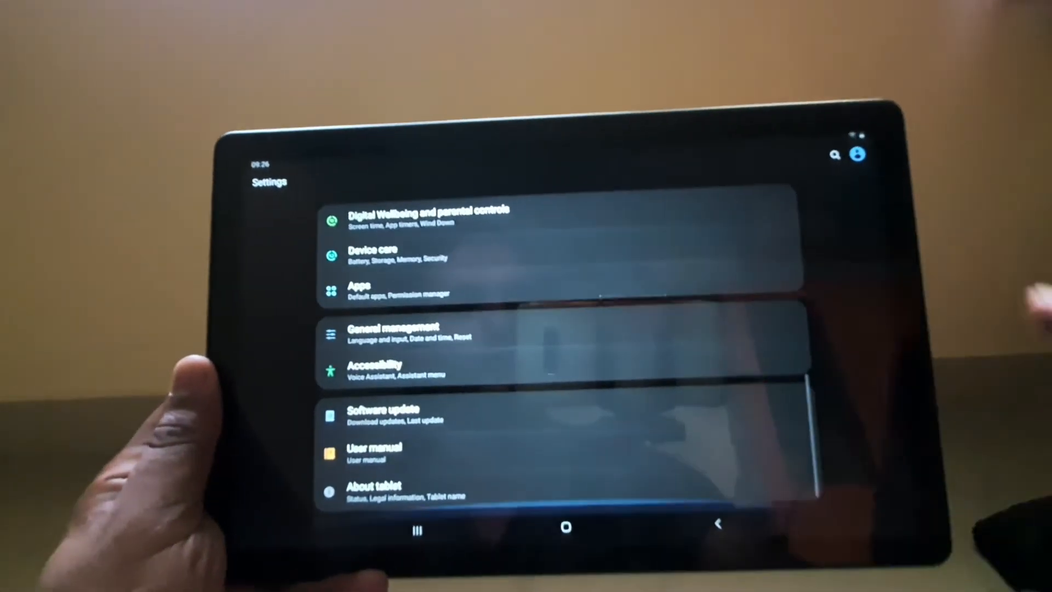
Scroll through the Settings categories, then exit to the home screen with its weather widget.
scroll(down, 3)
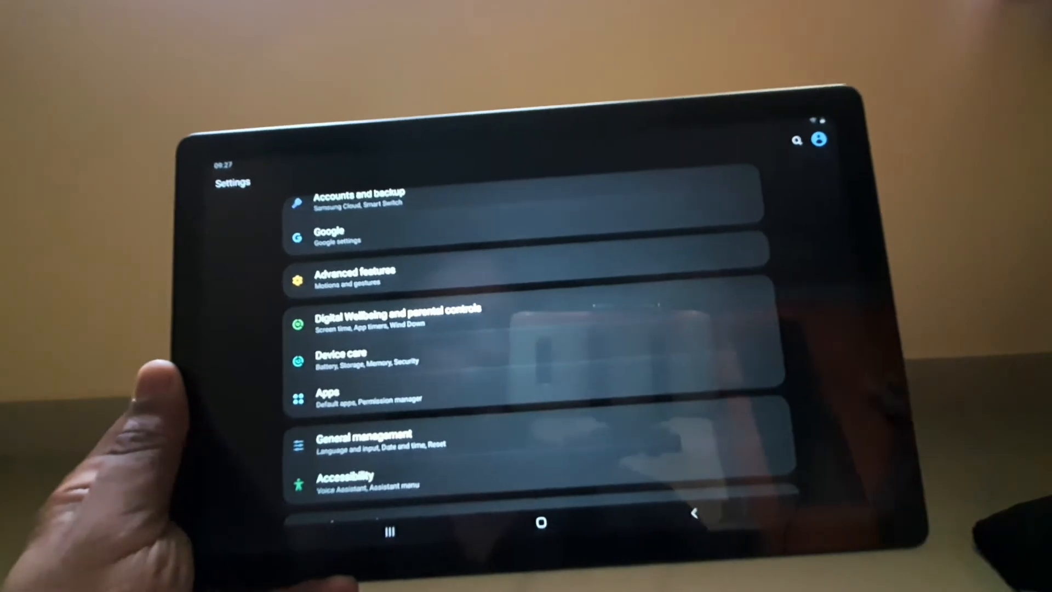
scroll(up, 3)
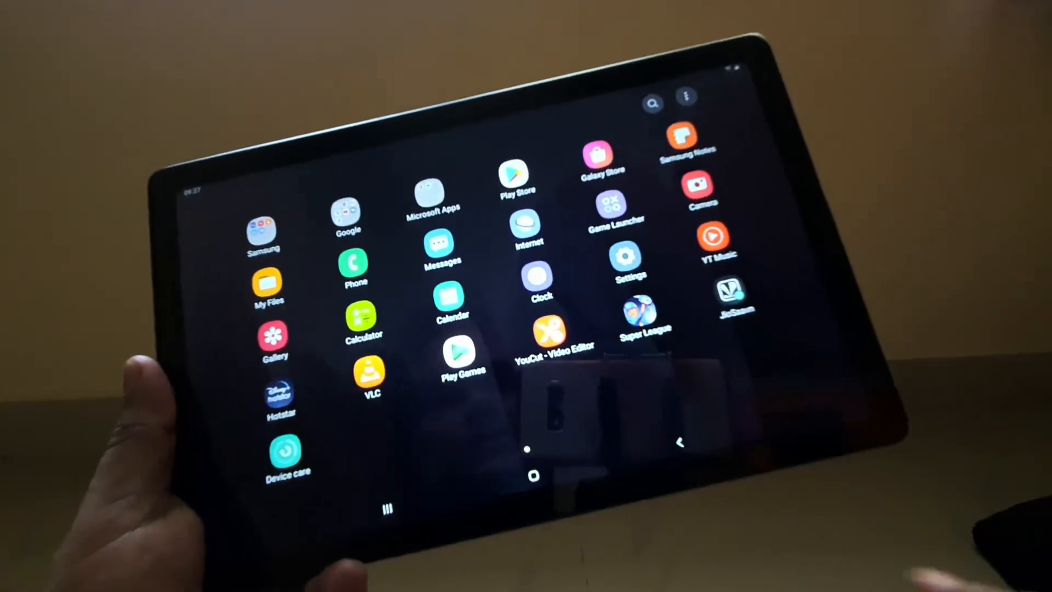
click(533, 475)
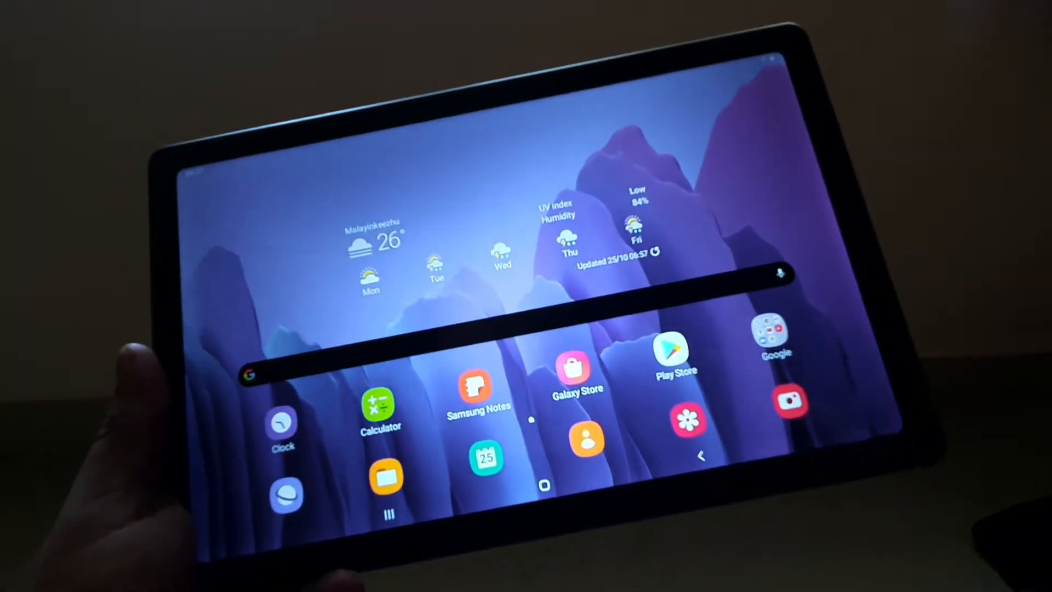